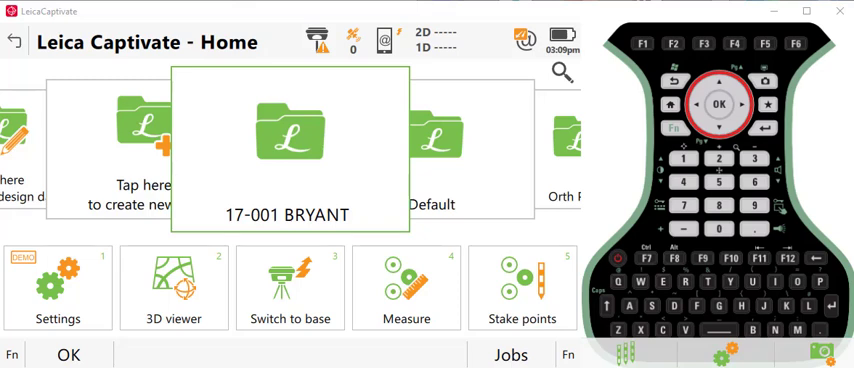
pyautogui.moveTo(478, 296)
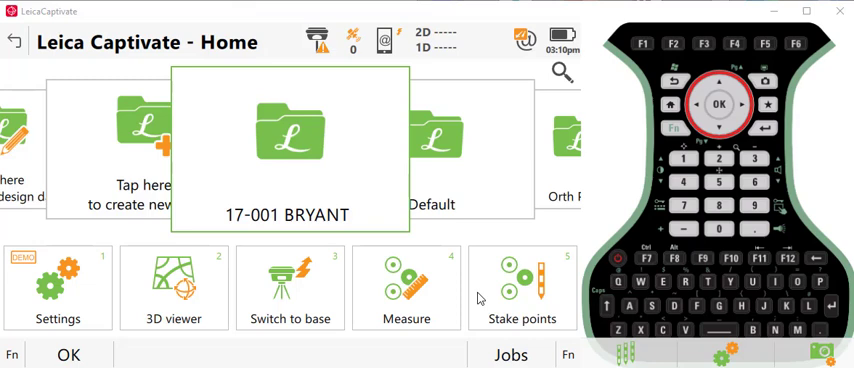
pyautogui.moveTo(380, 170)
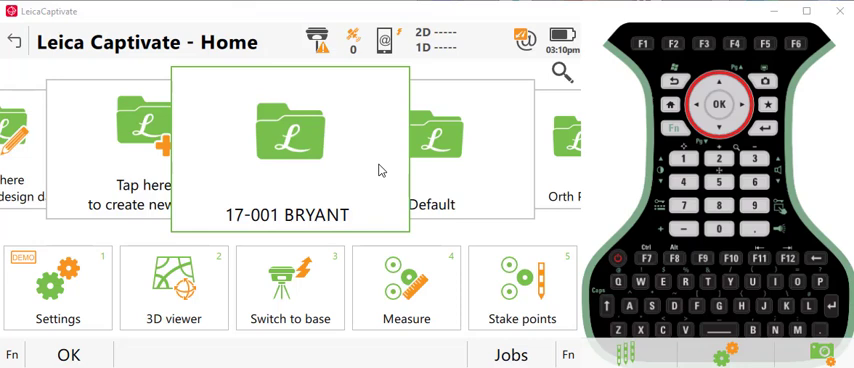
pyautogui.moveTo(170, 180)
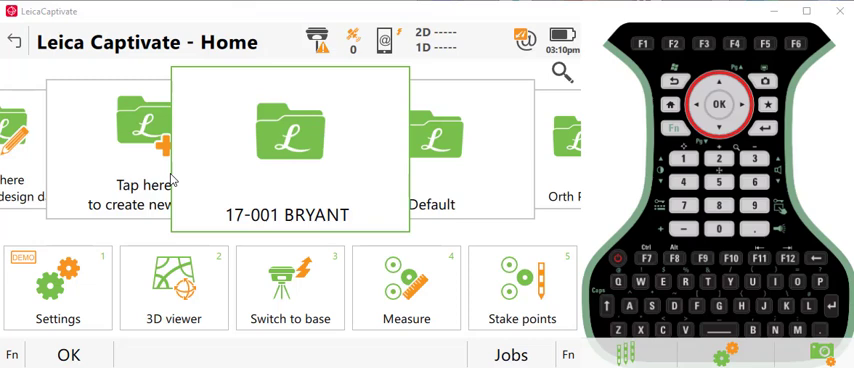